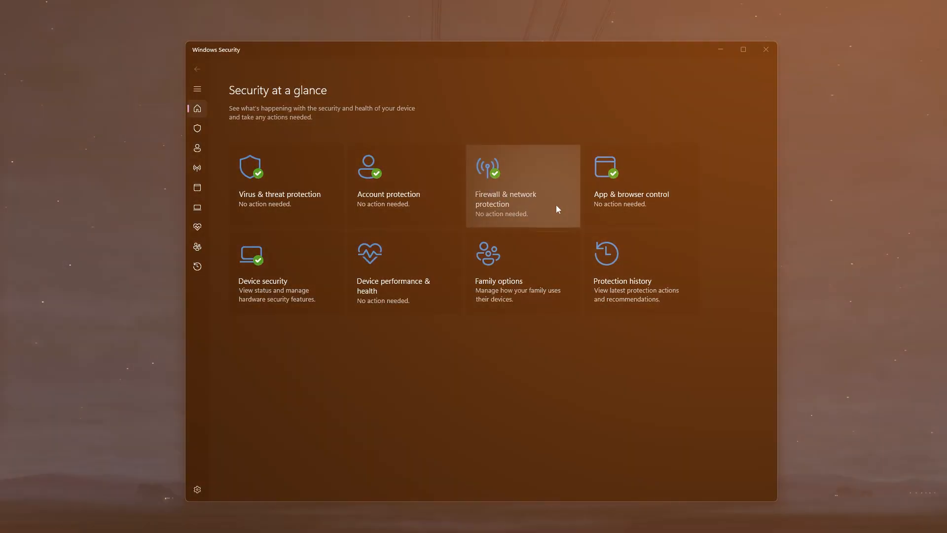
Scroll Virus & threat protection to see Norton 360 on, then view Device Security in My Norton.
{"action": "left_click", "coordinate": [505, 200]}
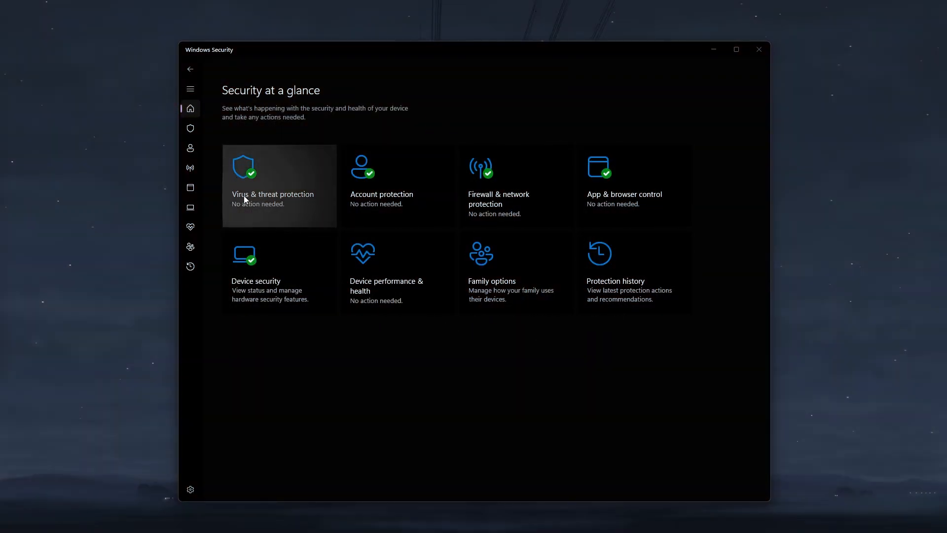
{"action": "mouse_move", "coordinate": [395, 141]}
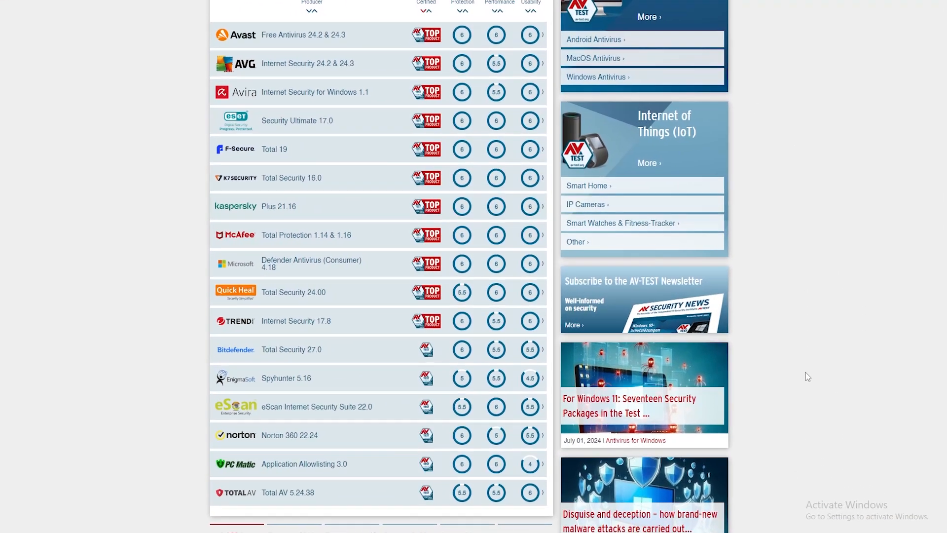
{"action": "scroll", "scroll_direction": "down", "scroll_amount": 3}
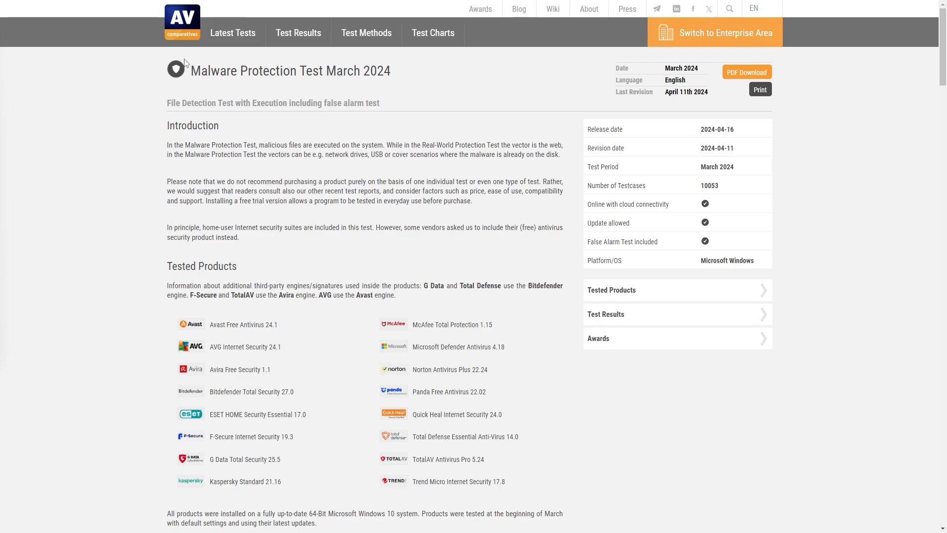
{"action": "scroll", "scroll_direction": "down", "scroll_amount": 3}
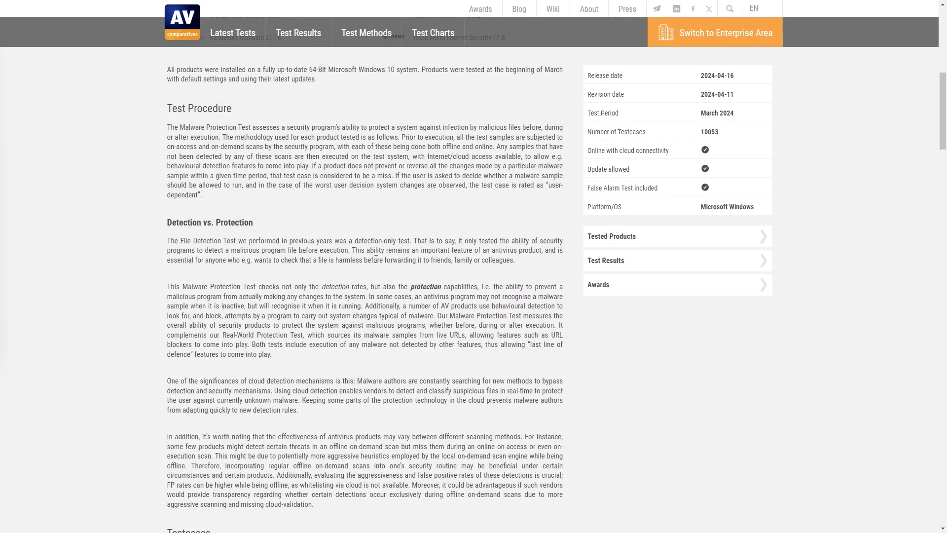
{"action": "scroll", "scroll_direction": "down", "scroll_amount": 3}
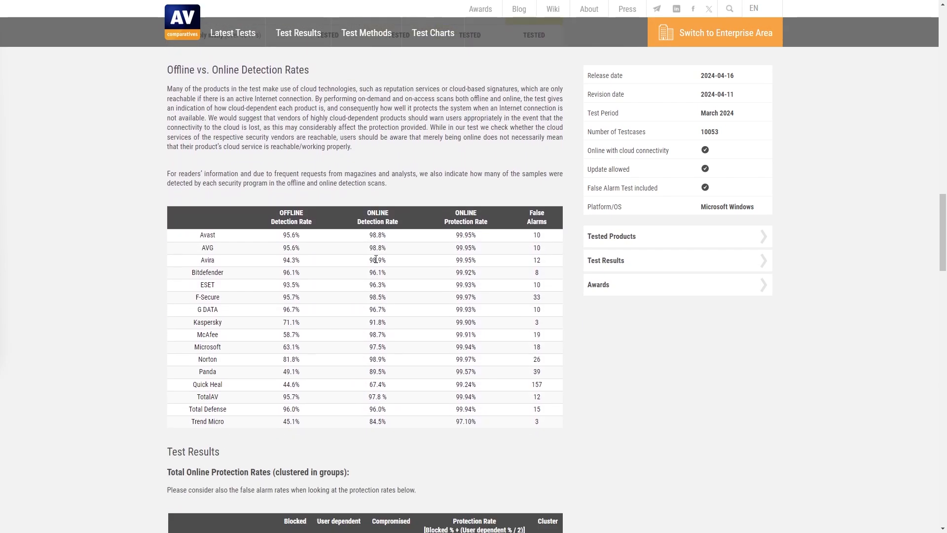
{"action": "scroll", "scroll_direction": "down", "scroll_amount": 3}
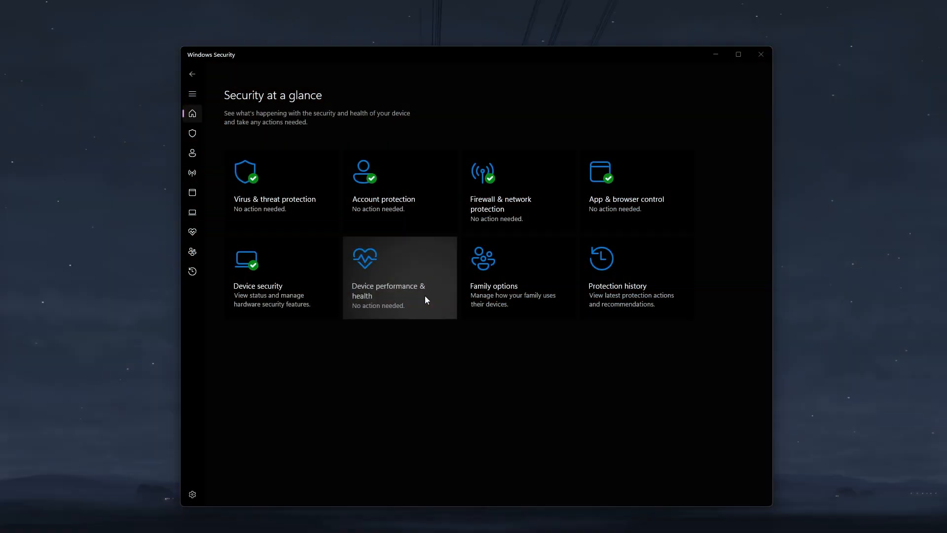
{"action": "mouse_move", "coordinate": [400, 264]}
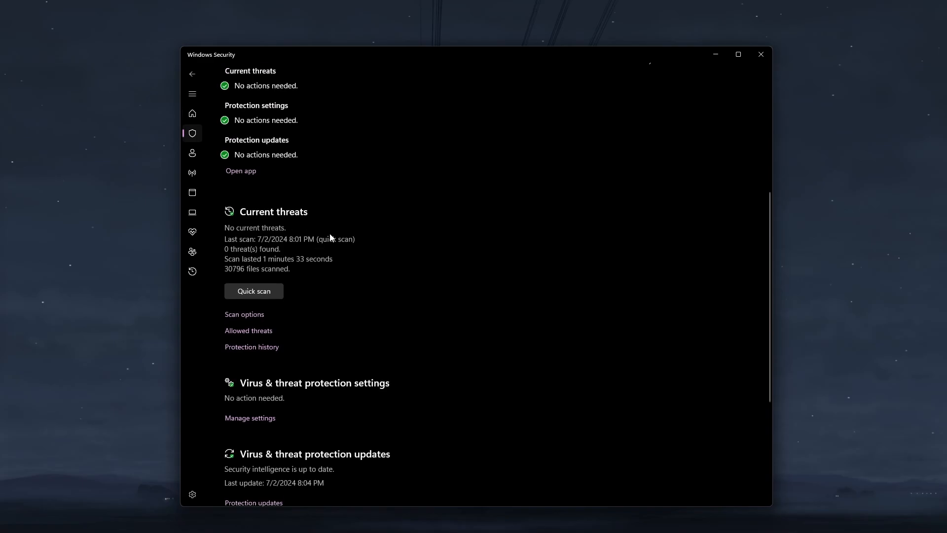
{"action": "mouse_move", "coordinate": [517, 300]}
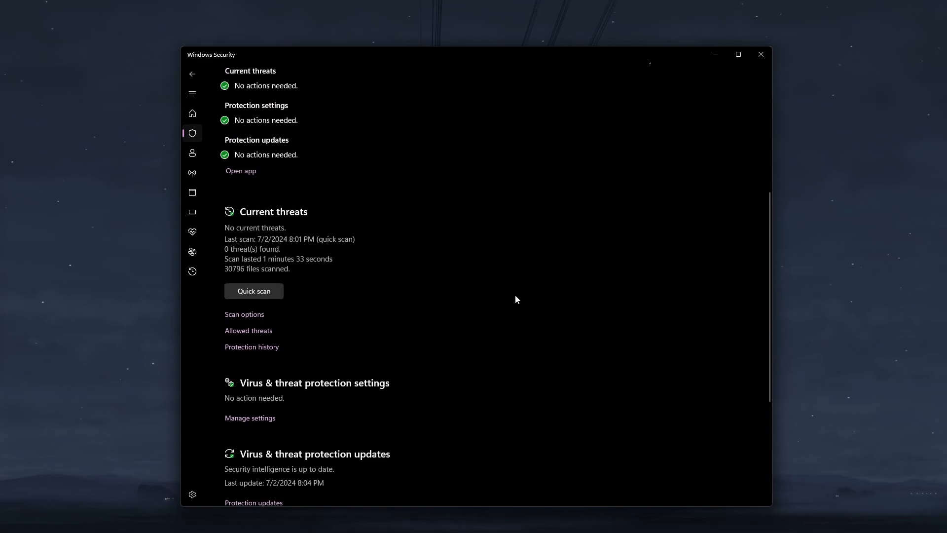
{"action": "left_click", "coordinate": [192, 113]}
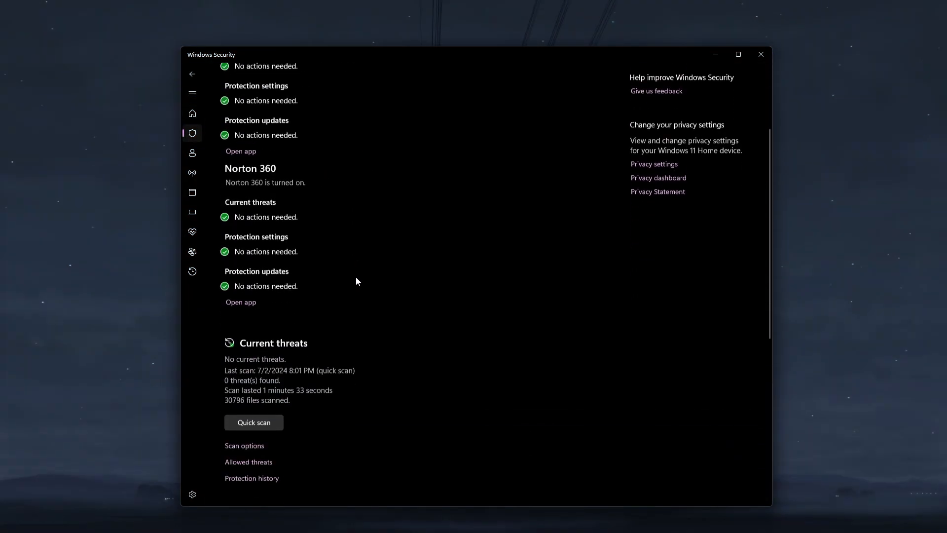
{"action": "scroll", "scroll_direction": "down", "scroll_amount": 3}
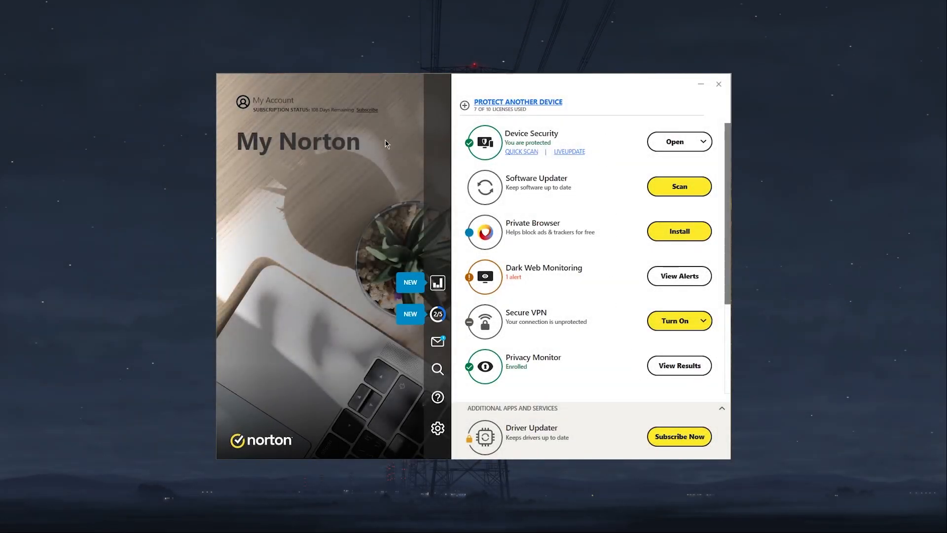
{"action": "scroll", "scroll_direction": "down", "scroll_amount": 3}
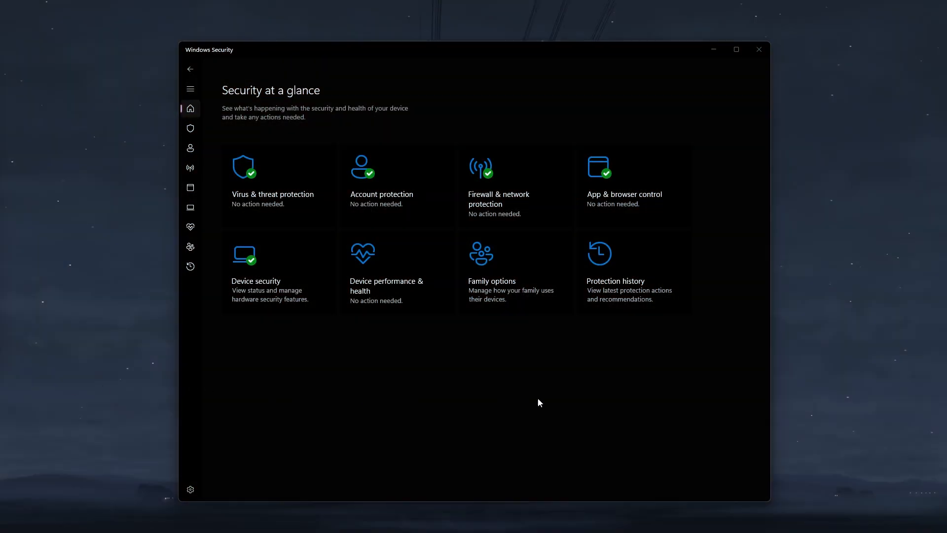
{"action": "mouse_move", "coordinate": [258, 119]}
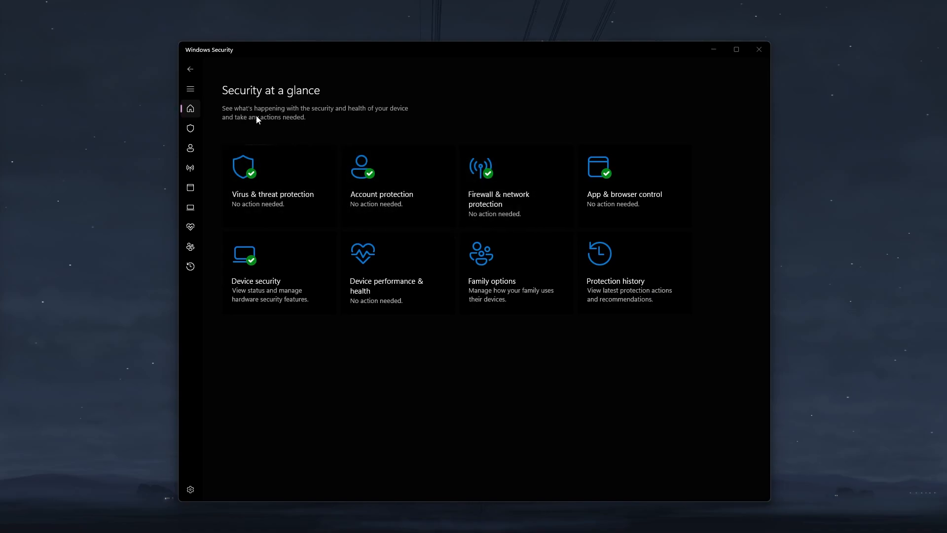
{"action": "mouse_move", "coordinate": [537, 331]}
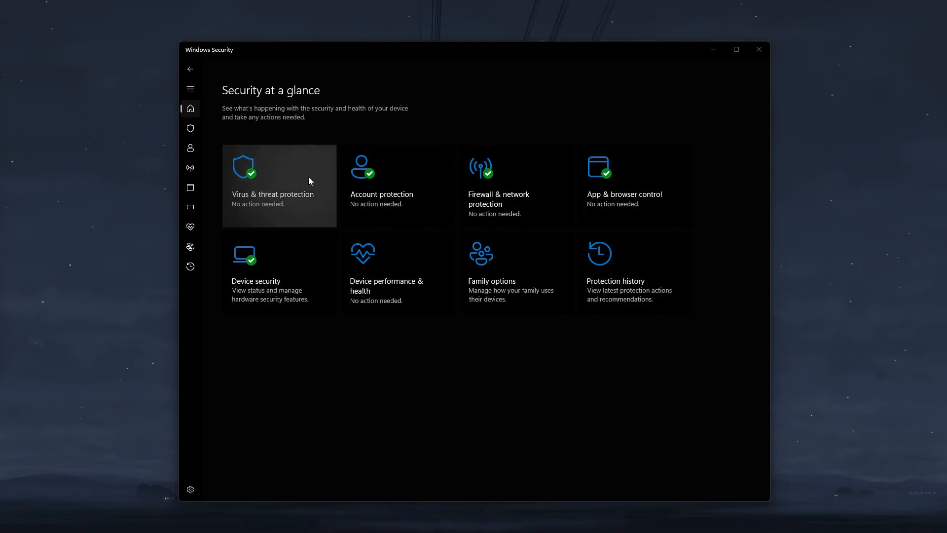
{"action": "mouse_move", "coordinate": [344, 118]}
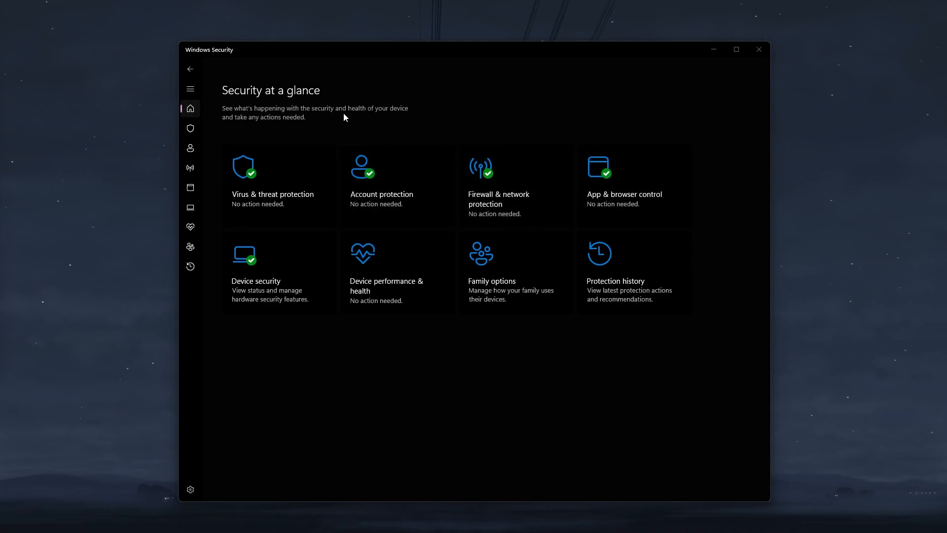
{"action": "left_click", "coordinate": [190, 128]}
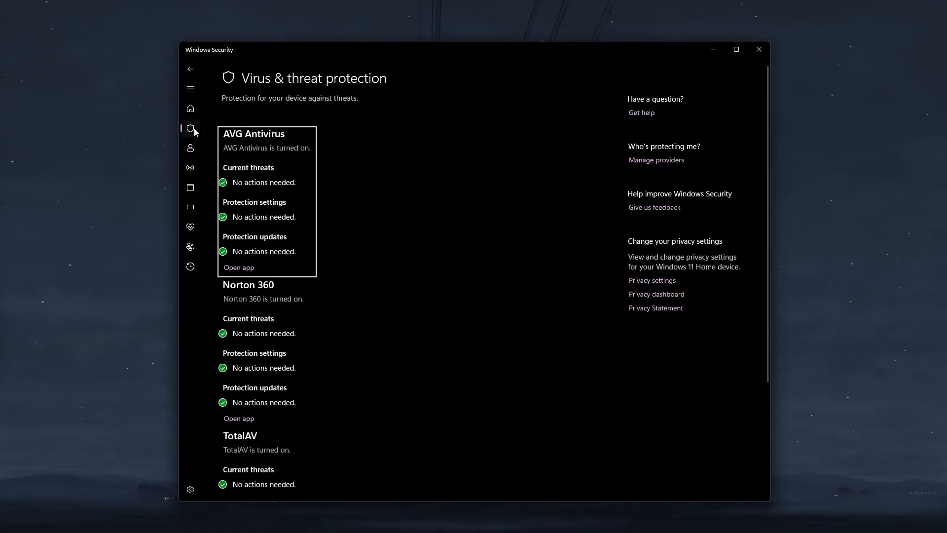
{"action": "left_click", "coordinate": [191, 148]}
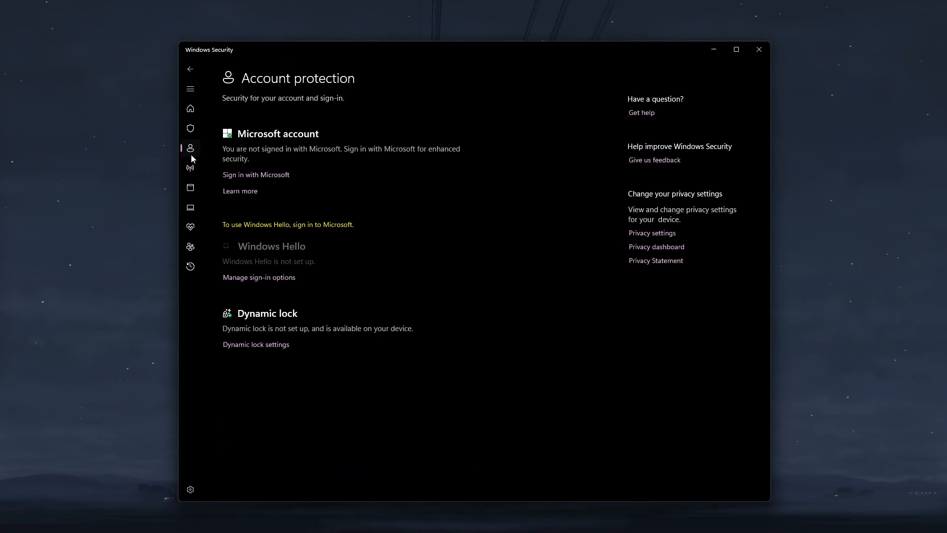
{"action": "left_click", "coordinate": [189, 167]}
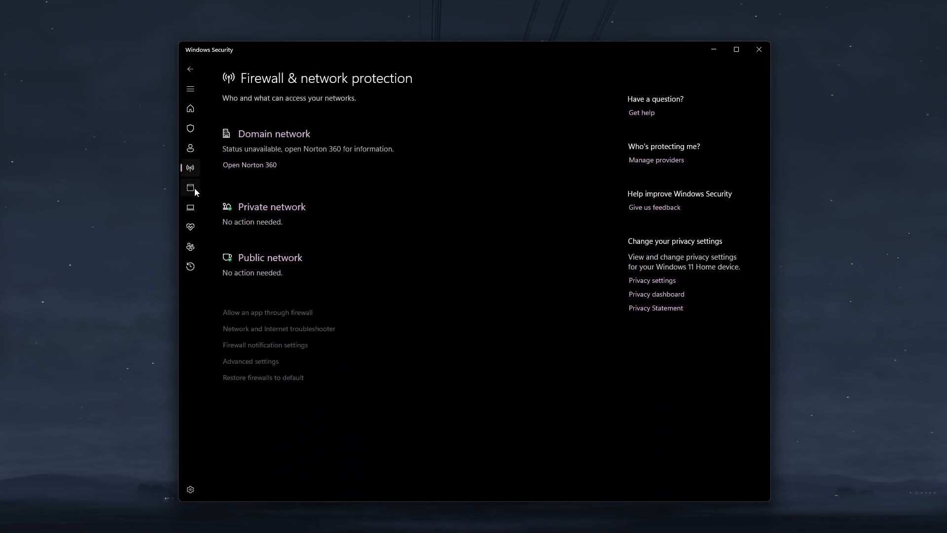
{"action": "left_click", "coordinate": [191, 208]}
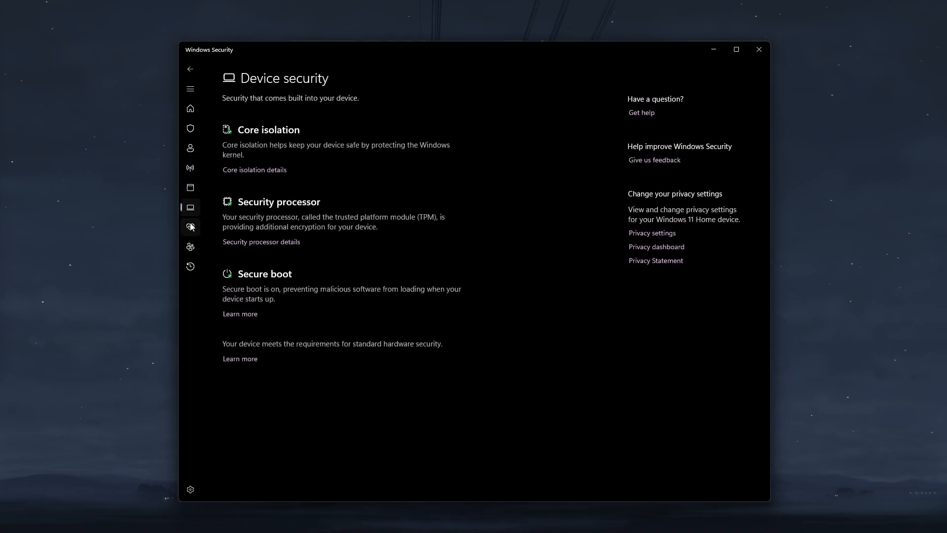
{"action": "left_click", "coordinate": [190, 108]}
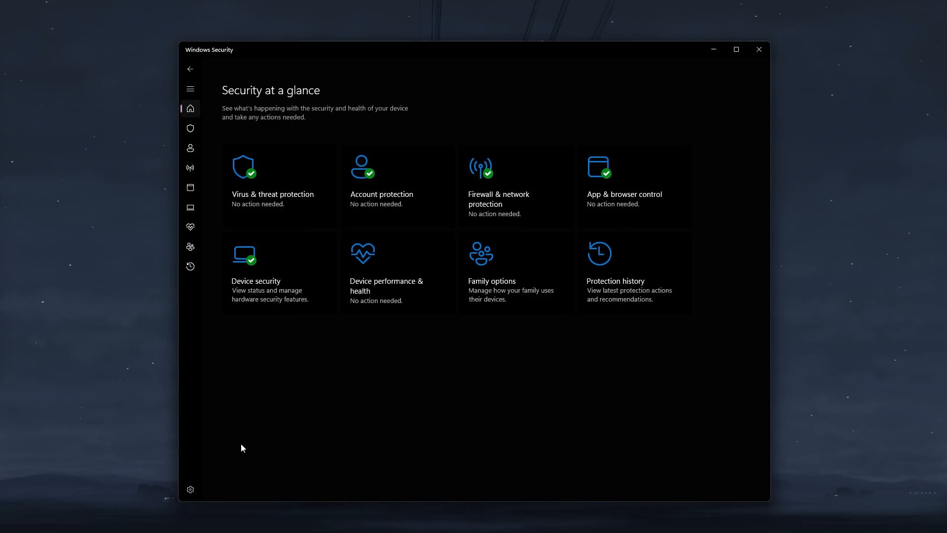
{"action": "left_click", "coordinate": [191, 490]}
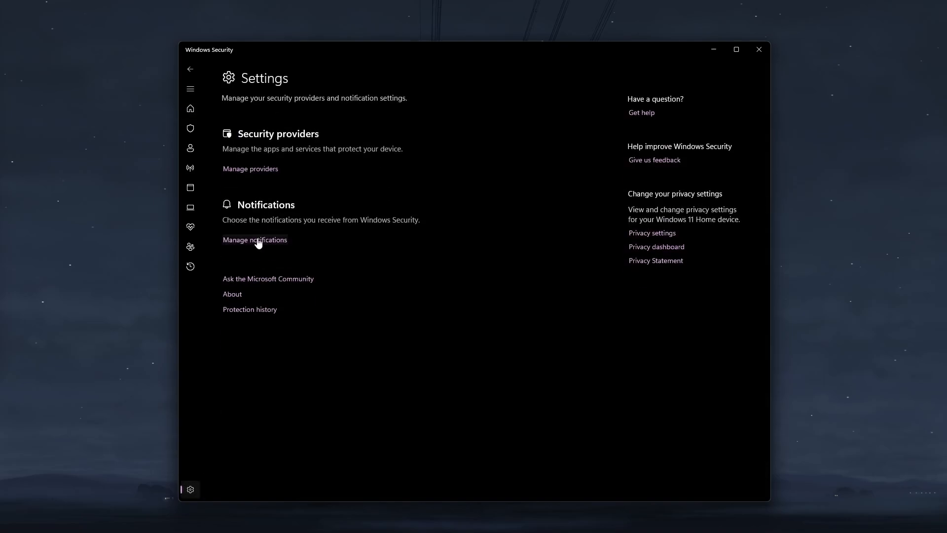
Switch on account protection notifications for Windows Hello and Dynamic lock, then go Home.
{"action": "left_click", "coordinate": [255, 239]}
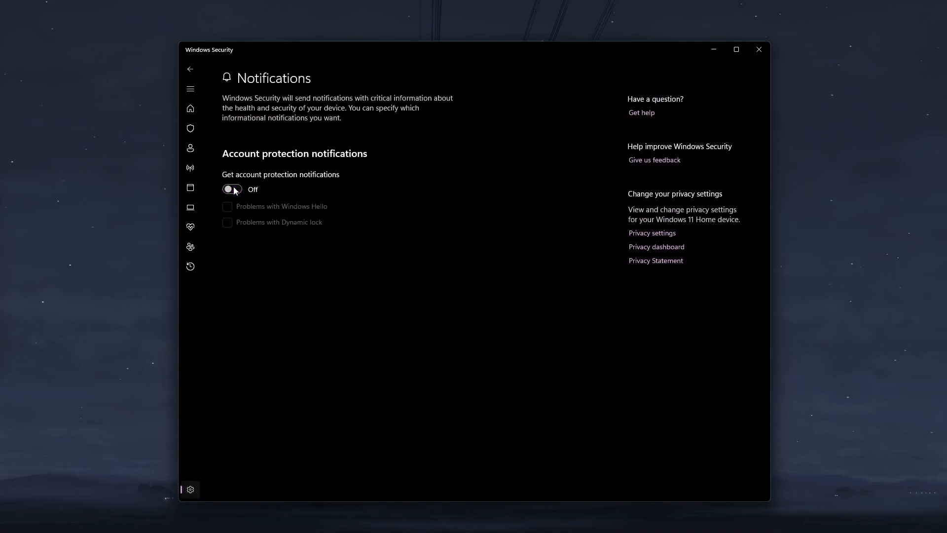
{"action": "left_click", "coordinate": [232, 189]}
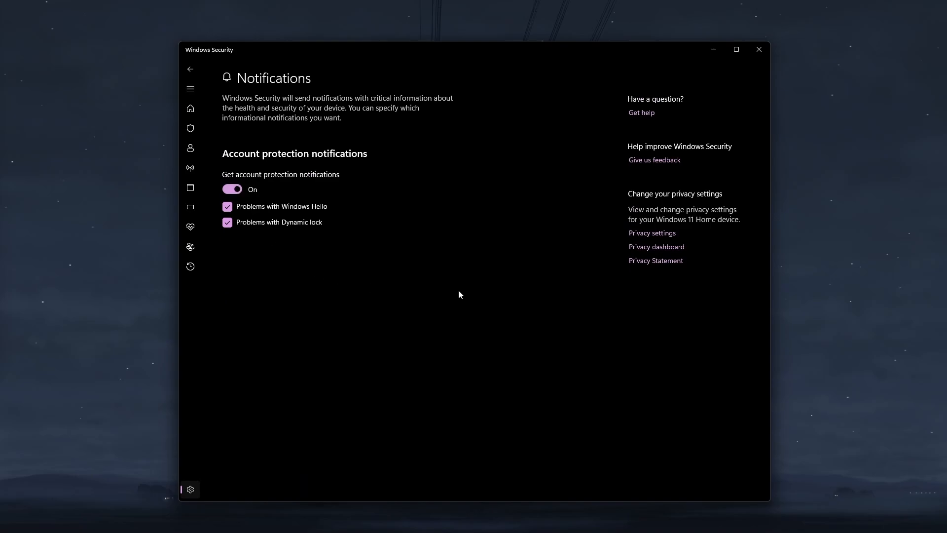
{"action": "mouse_move", "coordinate": [229, 94]}
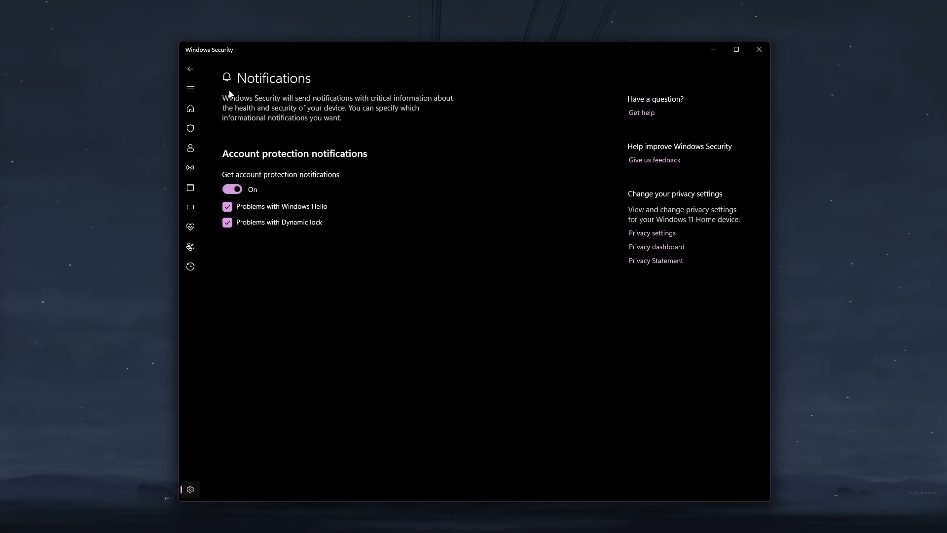
{"action": "mouse_move", "coordinate": [212, 110]}
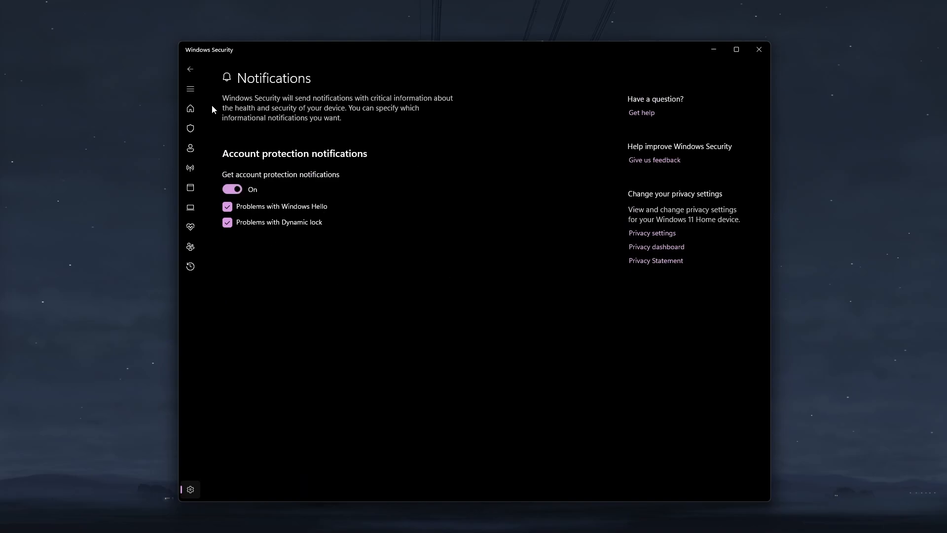
{"action": "left_click", "coordinate": [191, 108]}
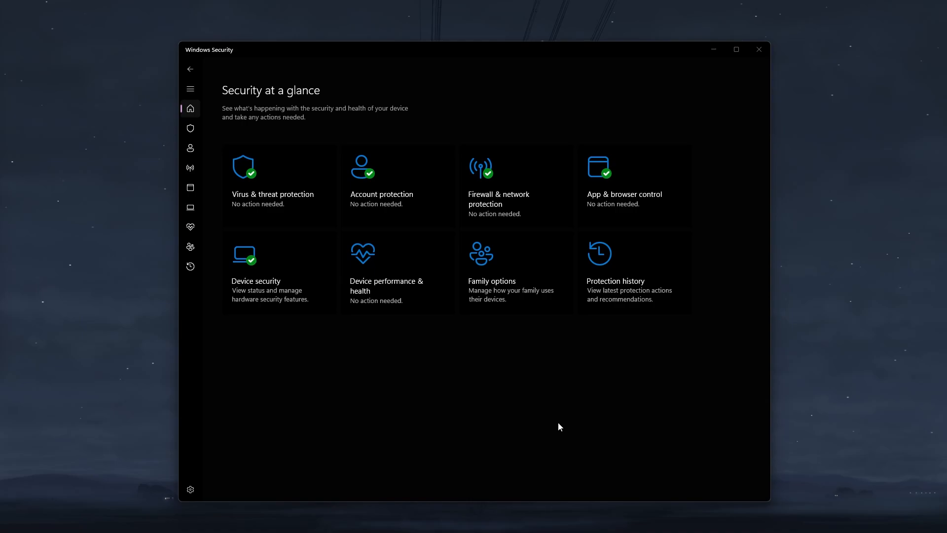
{"action": "mouse_move", "coordinate": [507, 225]}
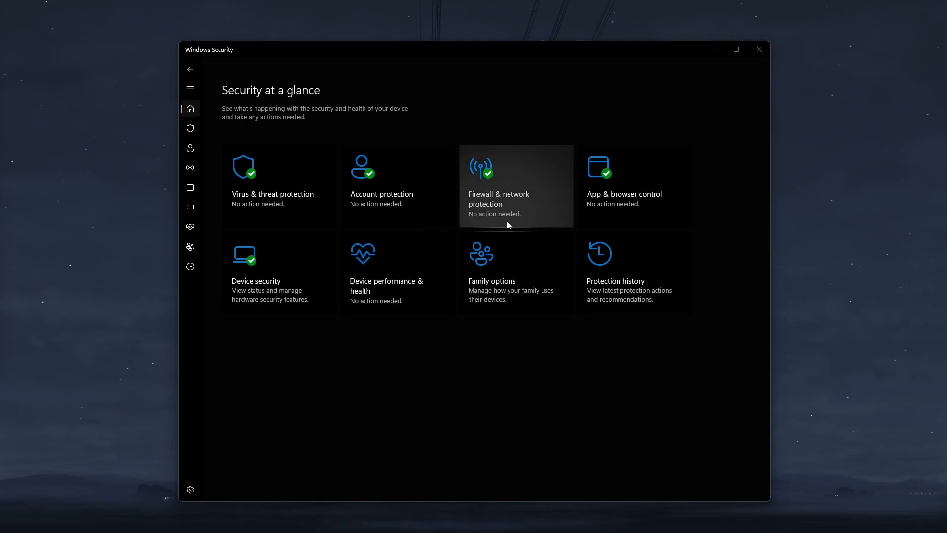
{"action": "mouse_move", "coordinate": [469, 194]}
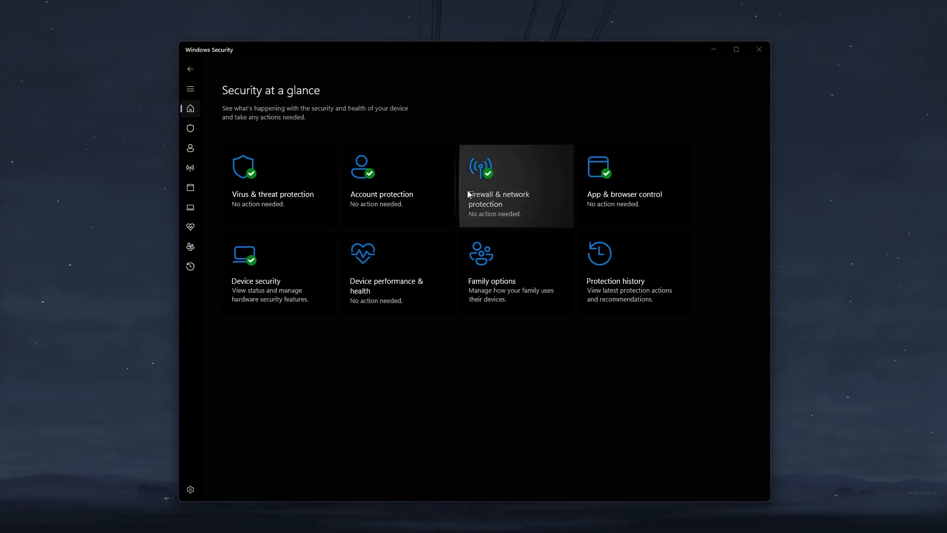
{"action": "mouse_move", "coordinate": [504, 206]}
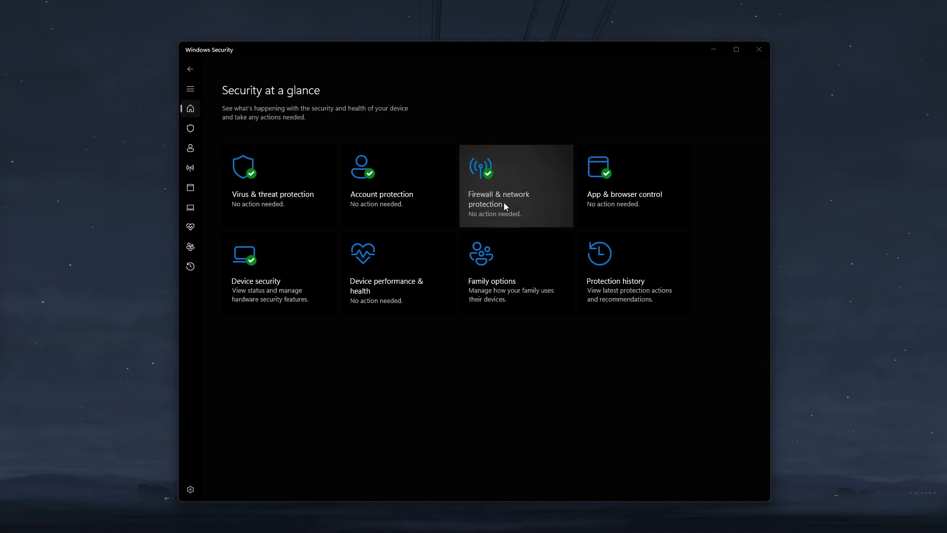
{"action": "mouse_move", "coordinate": [540, 218]}
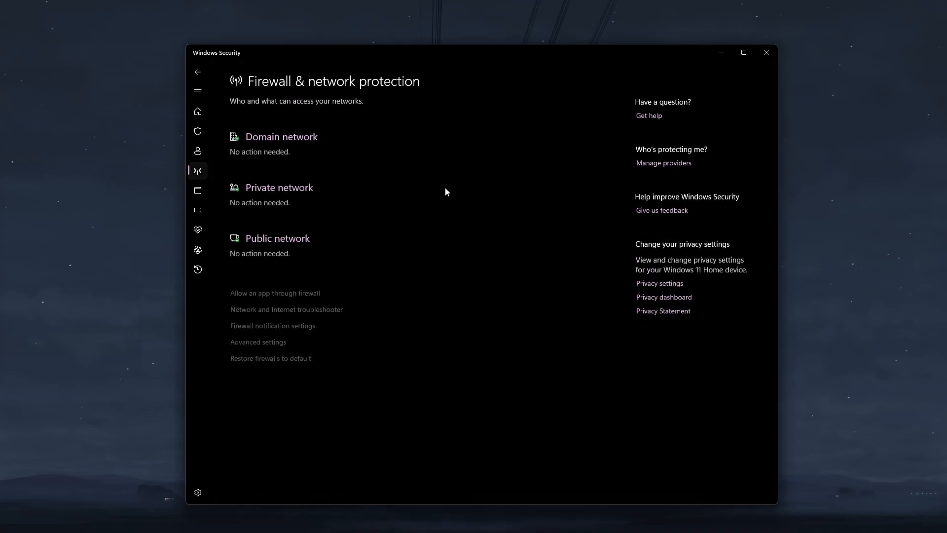
{"action": "mouse_move", "coordinate": [281, 137]}
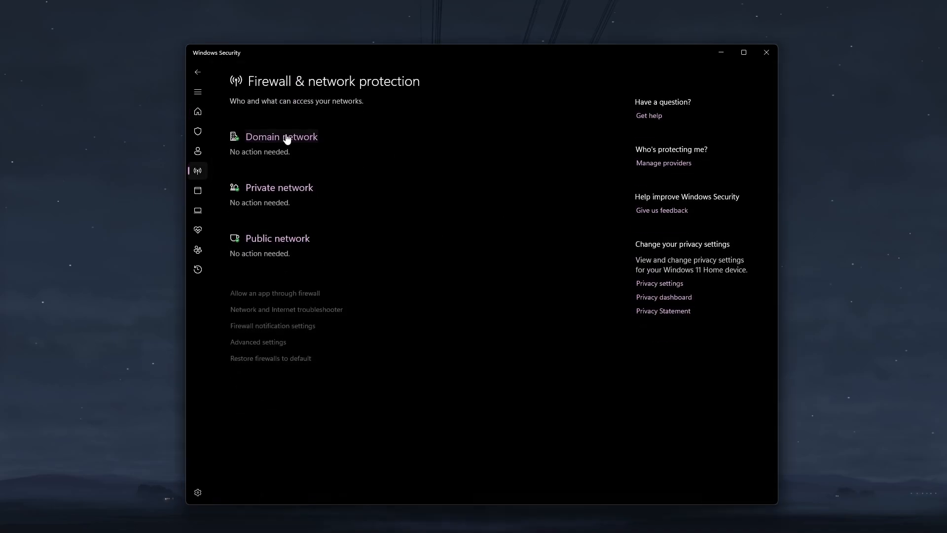
View Domain network firewall details, then scroll the advanced firewall settings console.
{"action": "left_click", "coordinate": [281, 137]}
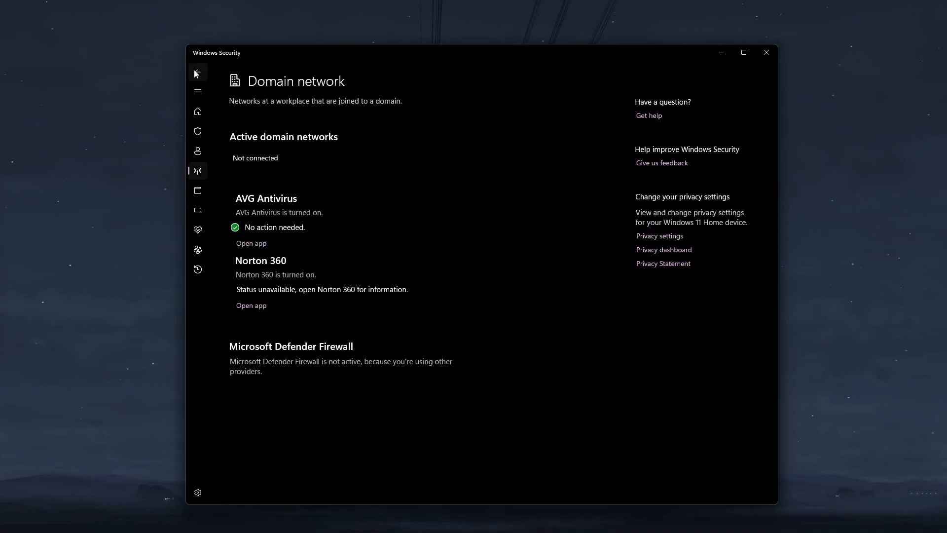
{"action": "left_click", "coordinate": [198, 72]}
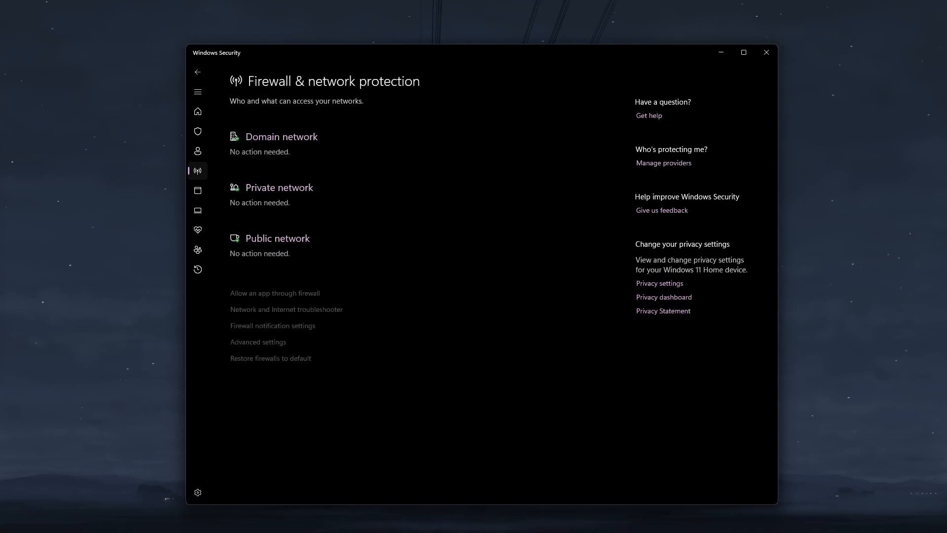
{"action": "left_click", "coordinate": [275, 293]}
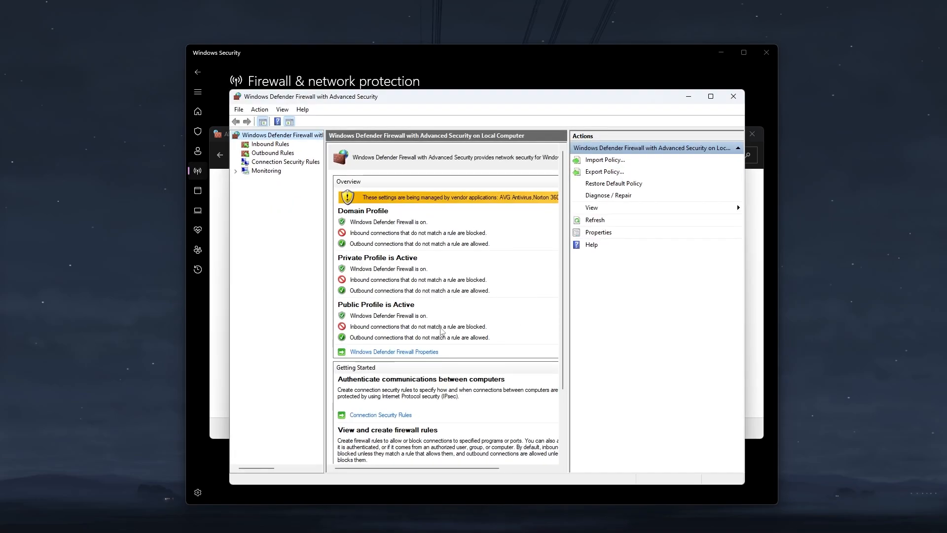
{"action": "scroll", "scroll_direction": "down", "scroll_amount": 3}
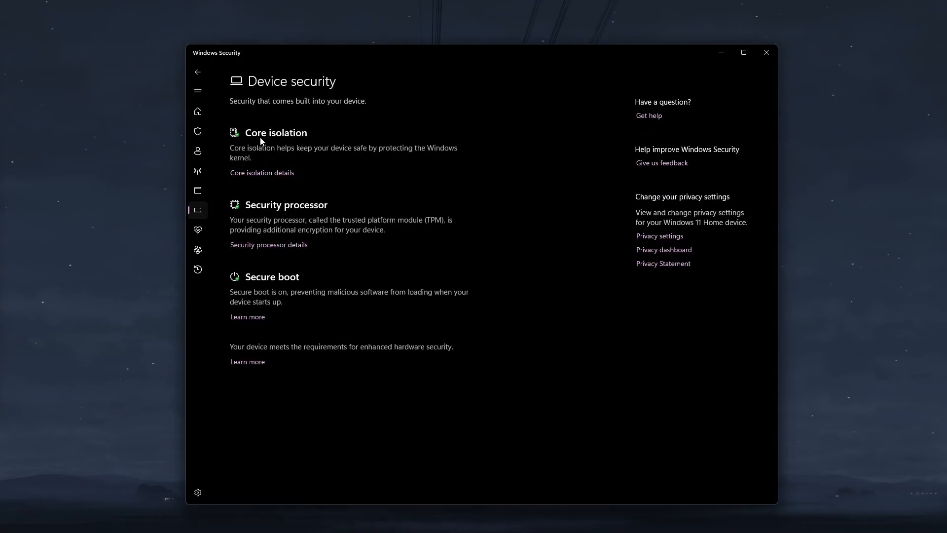
Open Core isolation details showing Memory integrity and Vulnerable Driver Blocklist on.
{"action": "left_click", "coordinate": [197, 191]}
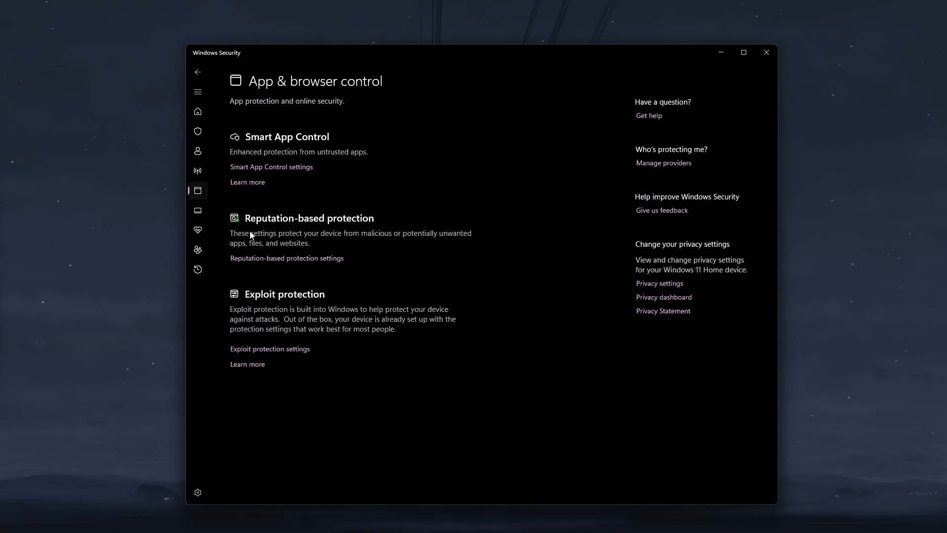
{"action": "left_click", "coordinate": [197, 209]}
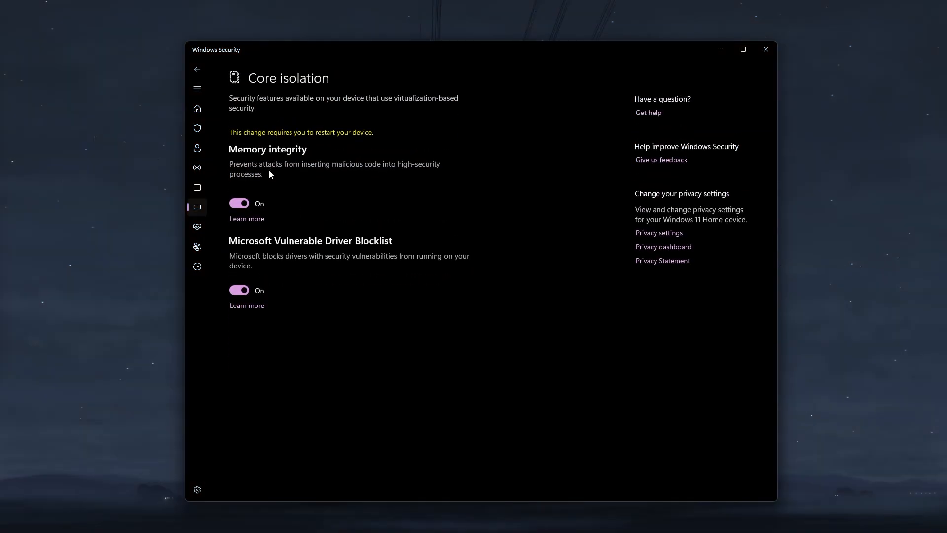
{"action": "mouse_move", "coordinate": [272, 160]}
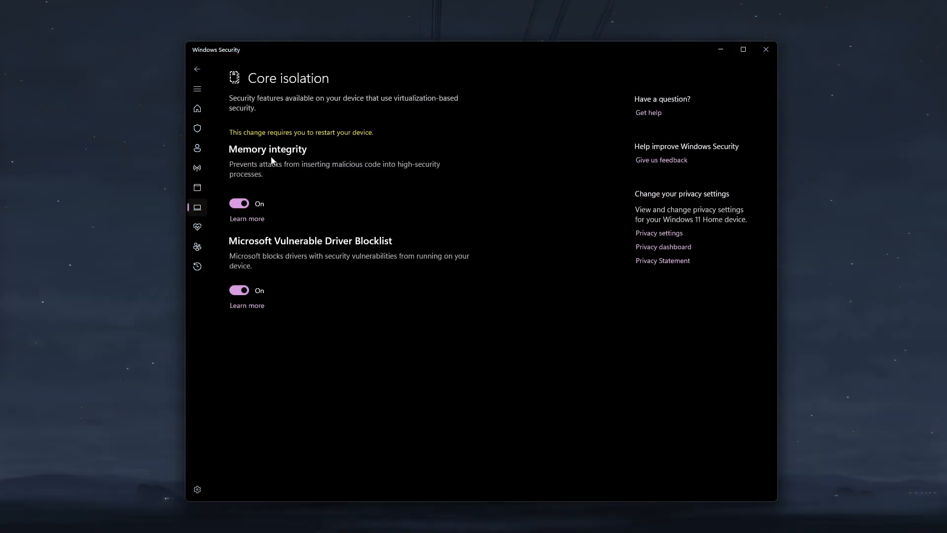
{"action": "mouse_move", "coordinate": [262, 275]}
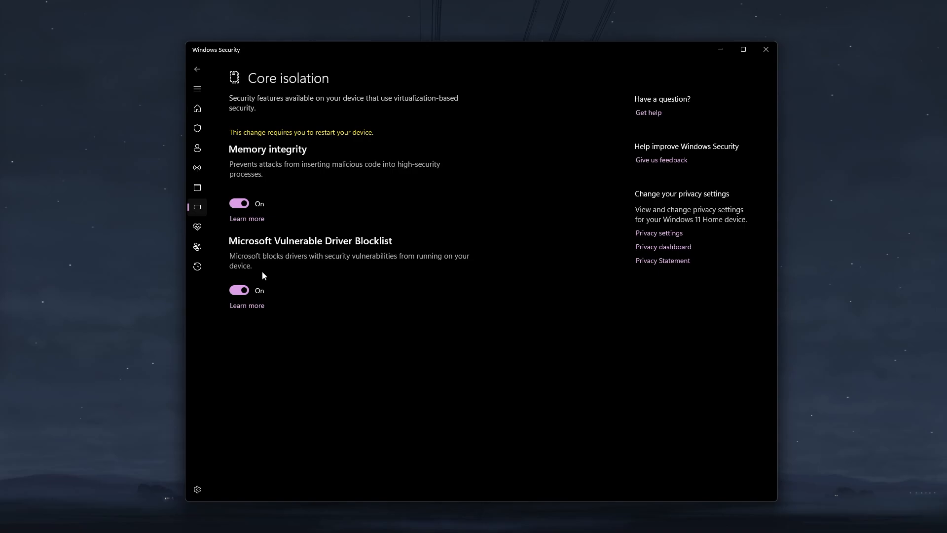
{"action": "mouse_move", "coordinate": [330, 337]}
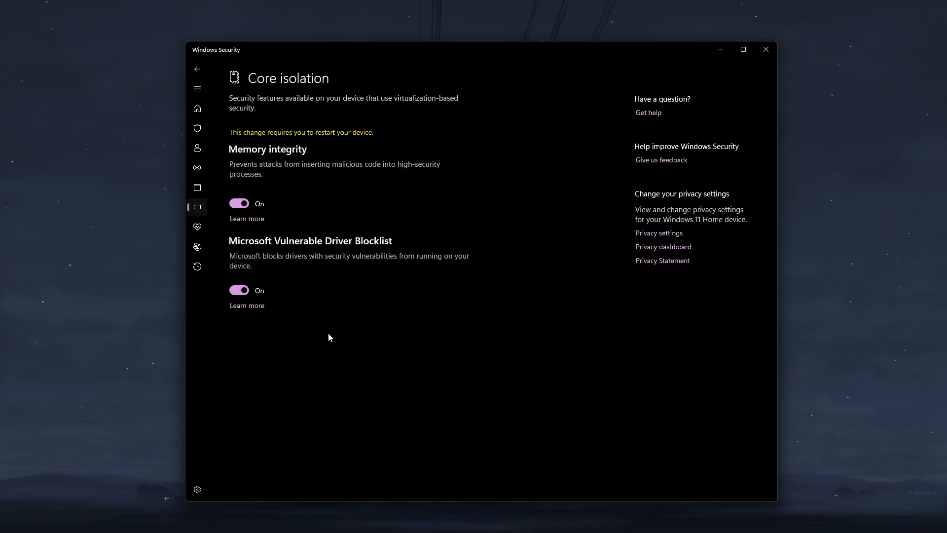